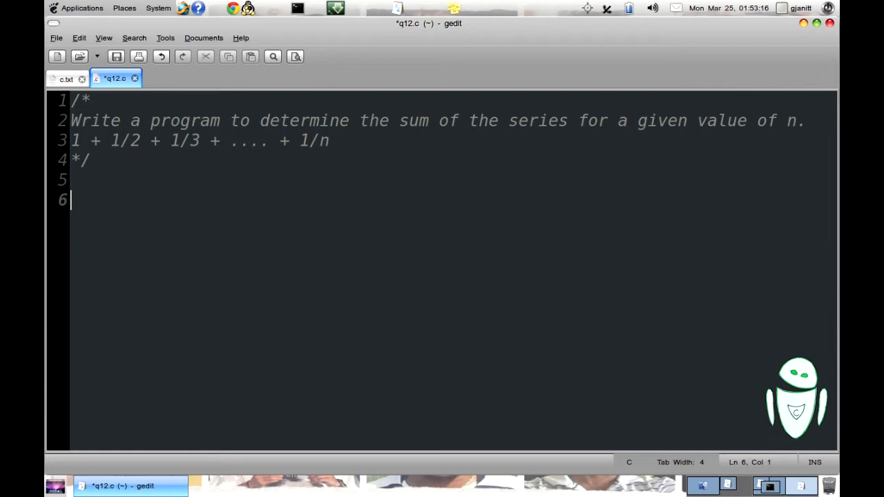
Add #include<stdio.h>, a 'please enter the value of n' printf, and scanf("%d",&n).
type("#include")
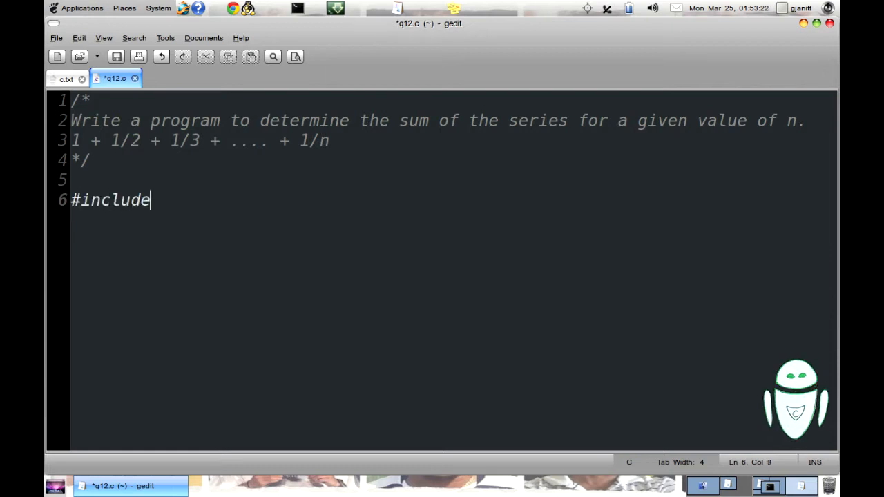
type("<stdio.h>")
type("int n;")
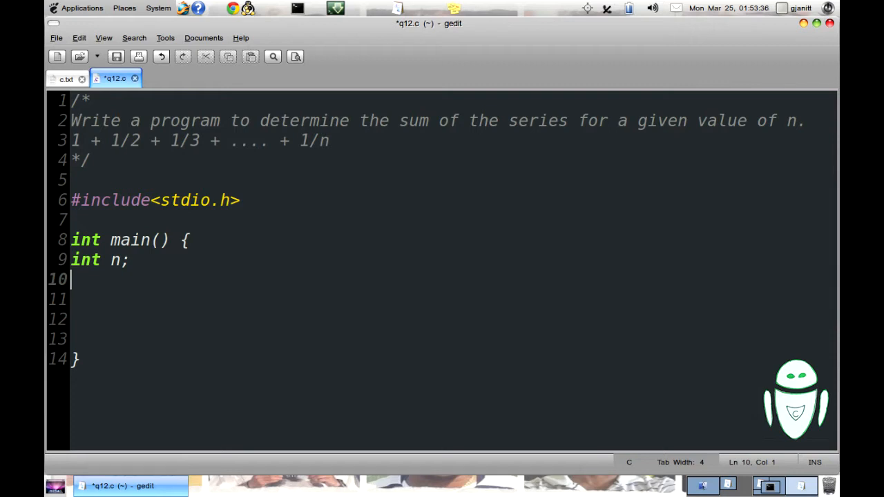
type("printf(\"please enter the va")
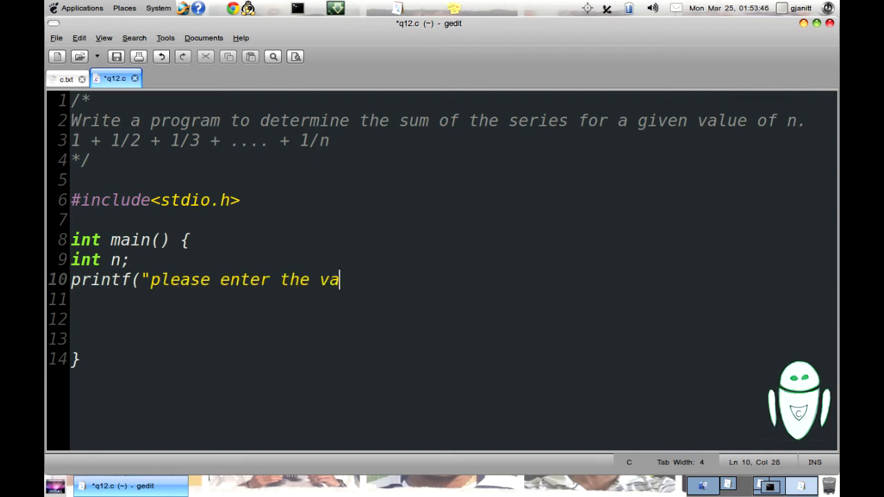
type("lue of n : \");")
left_click(453, 299)
type("scanf(\"%")
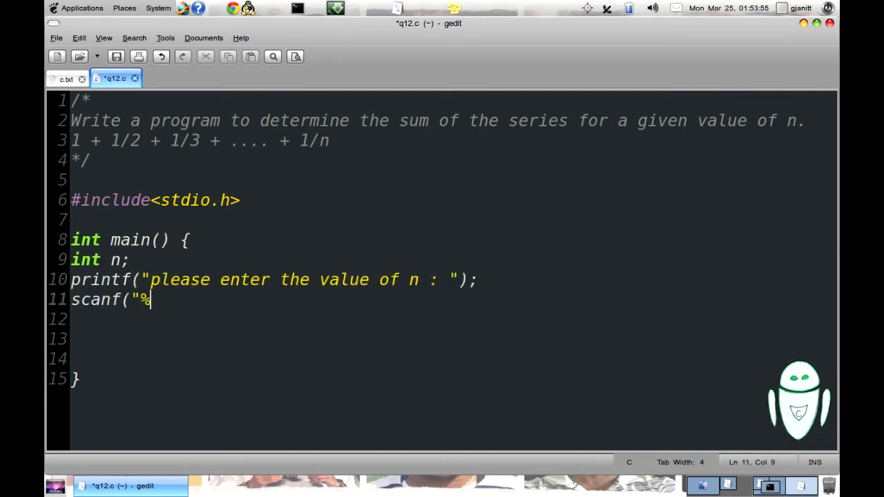
type("d\",&n);")
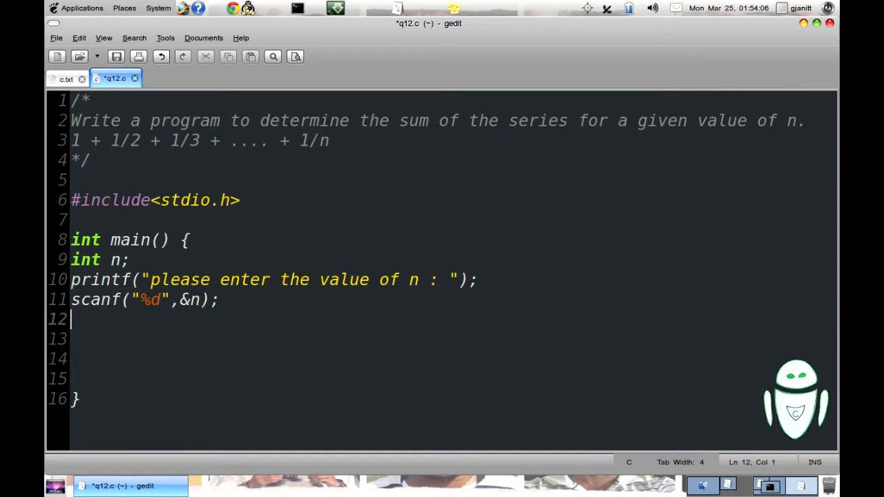
Declare float sum initialised to 0 with sum=0;.
type("float sum;")
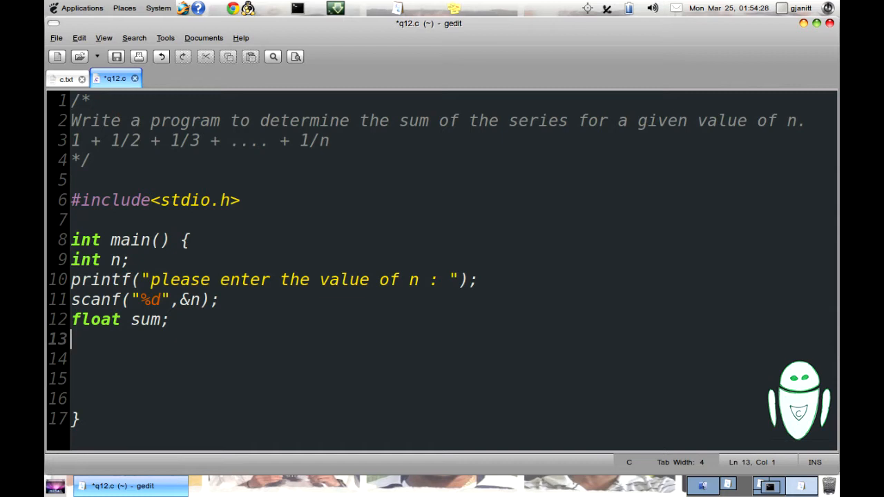
type("=0")
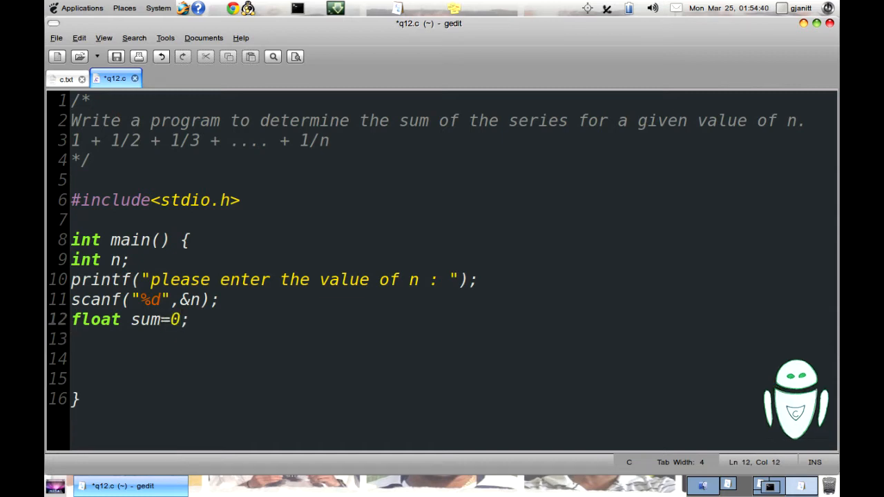
key("BackSpace")
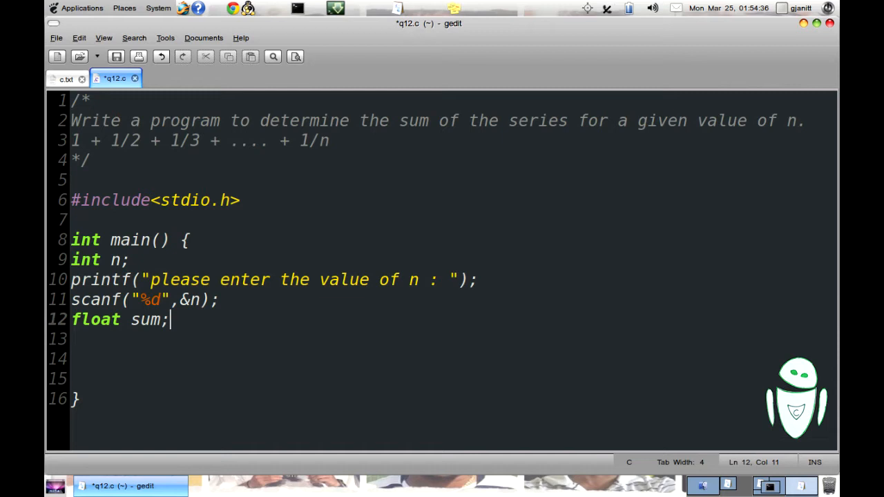
type("=0;")
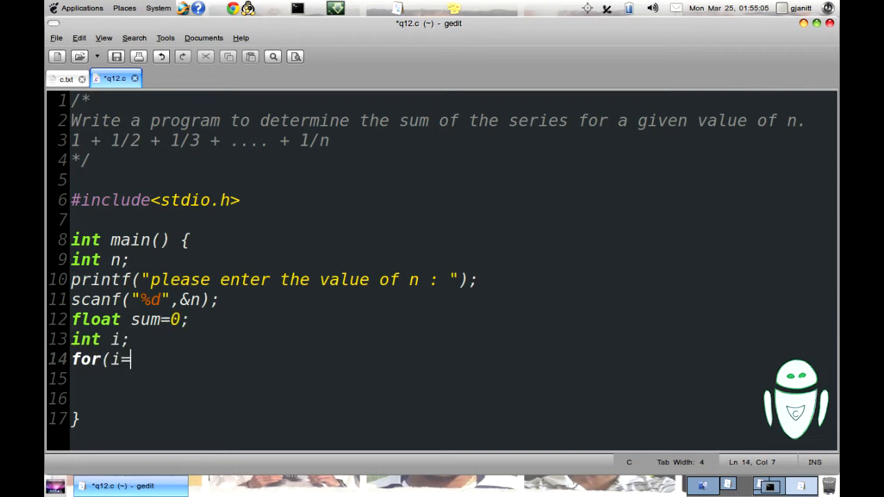
Write for(i=1;i<=n;i++) sum = sum + 1/i; in q12.c.
type("1;i<=n")
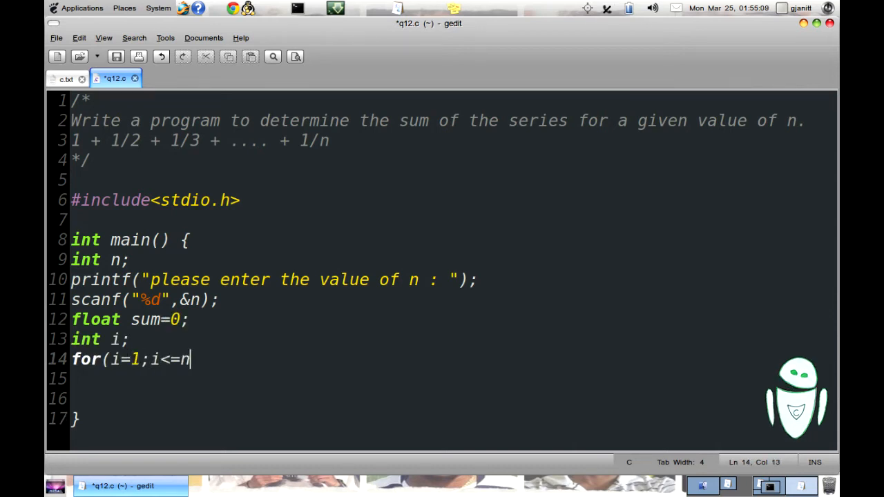
type(";i++) su")
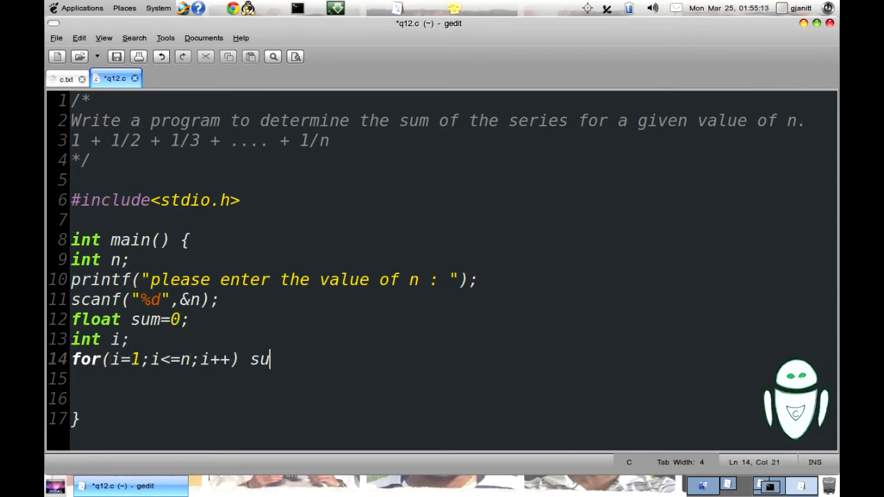
type("m = sum + 1/i;")
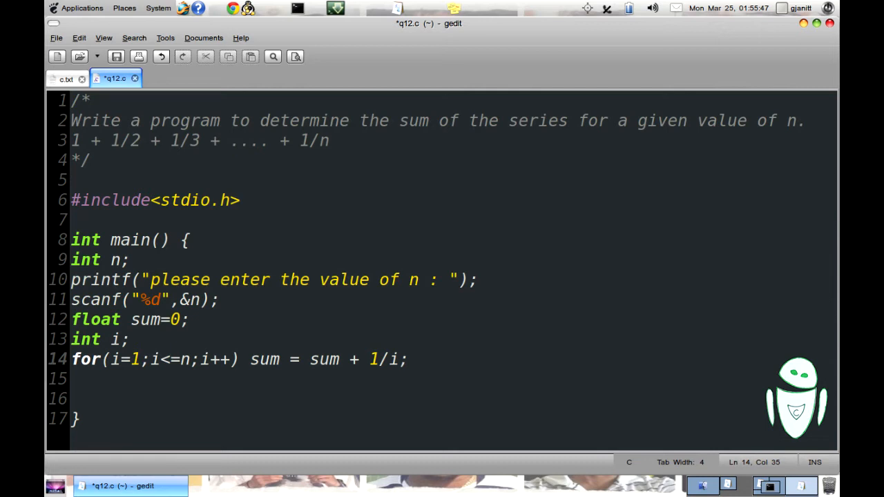
Add printf("%f is the harmonic sum \n",sum); after the loop.
type("printf(\"%f is the harmonic sum \\n")
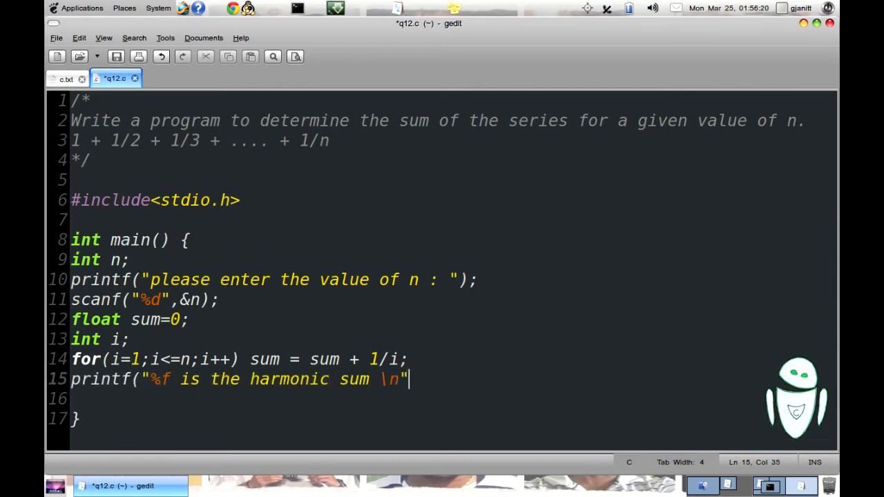
type(",sum);")
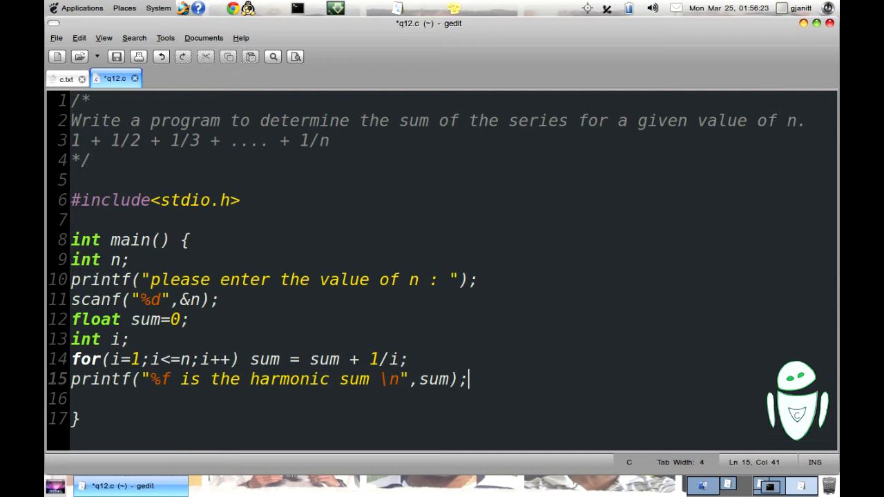
left_click(246, 486)
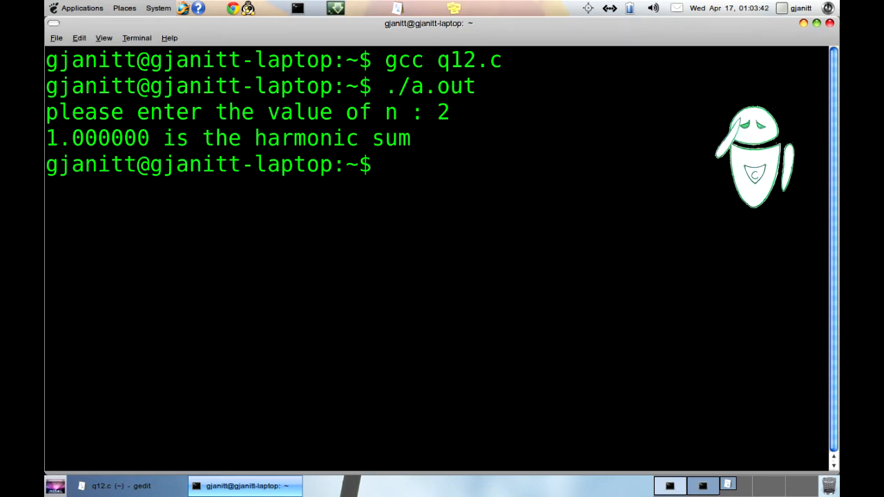
Run ./a.out with n values, getting a harmonic sum of 1.000000.
type("./a.out")
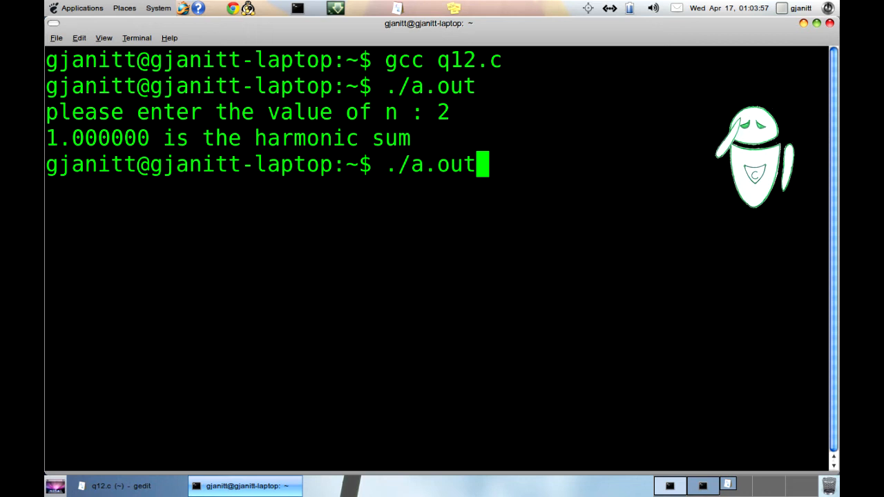
type("1")
type("2")
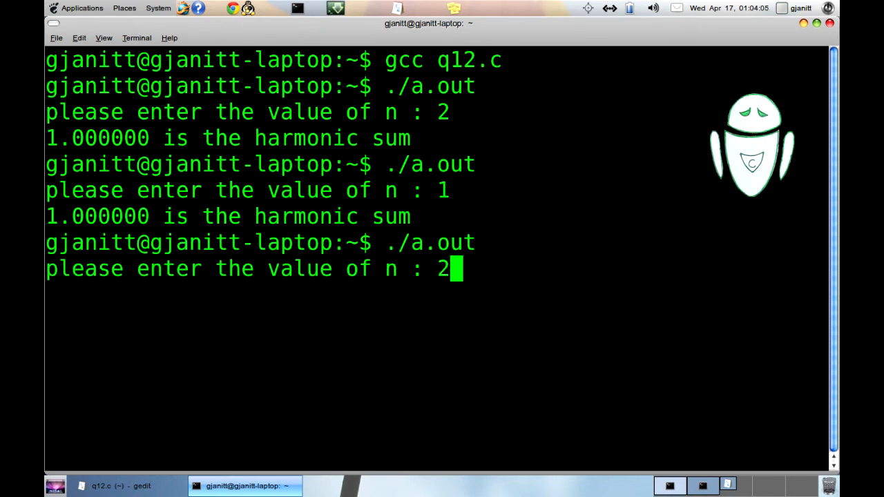
key("Return")
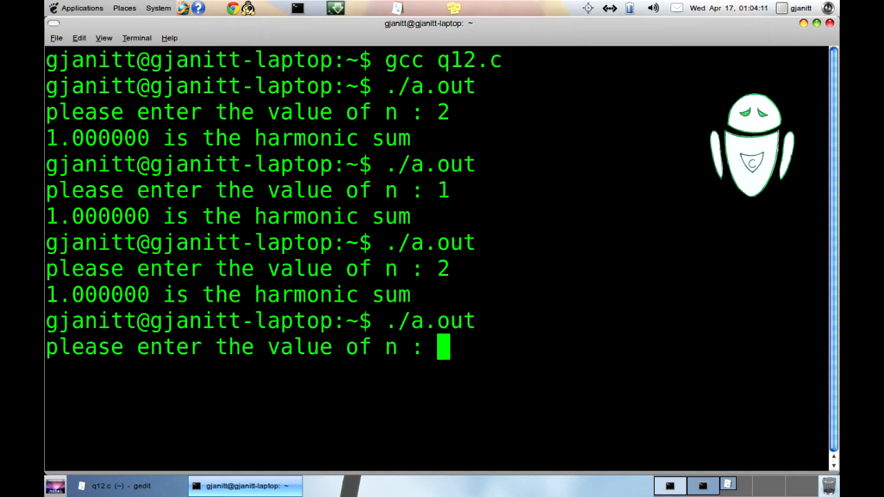
left_click(121, 485)
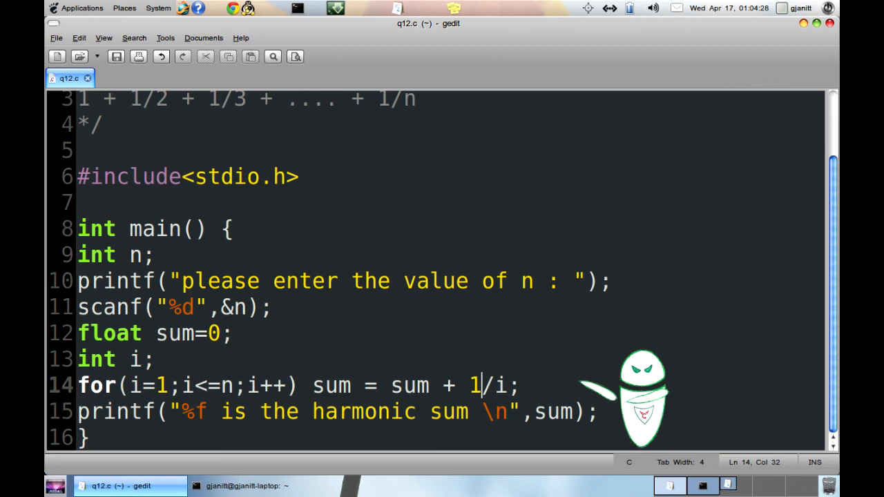
Change 1/i to 1.0/i in the loop and return to the terminal.
type(".")
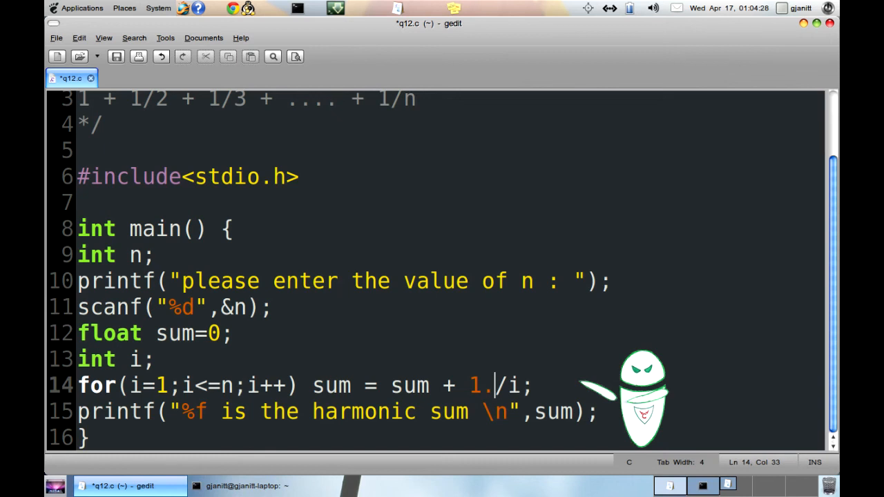
type("0")
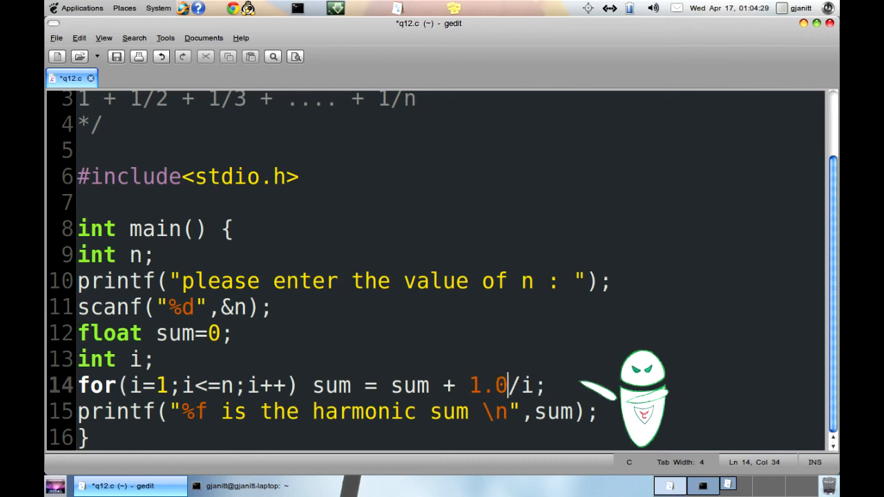
left_click(245, 486)
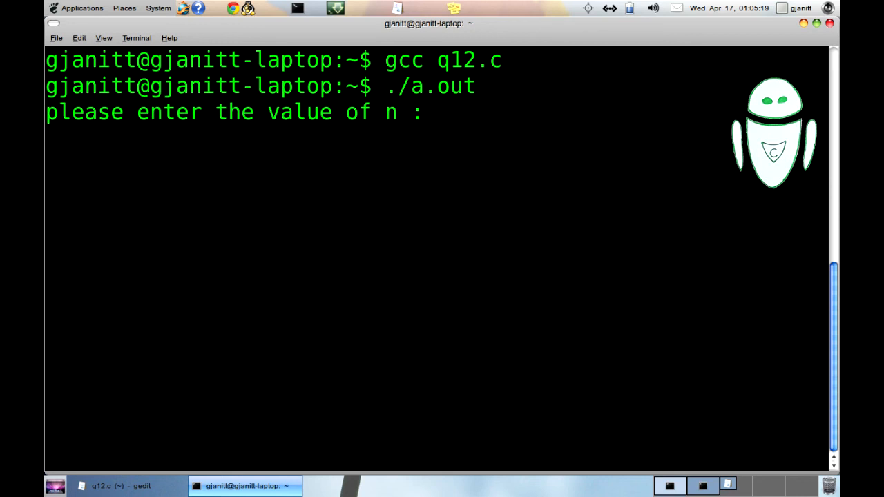